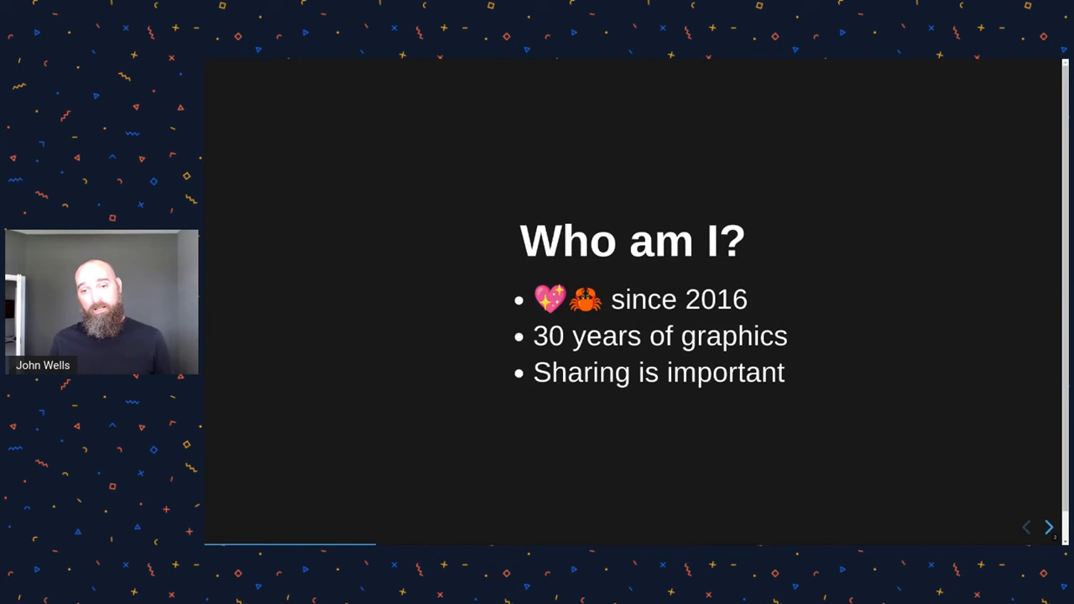
Advance from the 'Who am I?' slide to the 'Rendering with graphs' slide.
left_click(1048, 527)
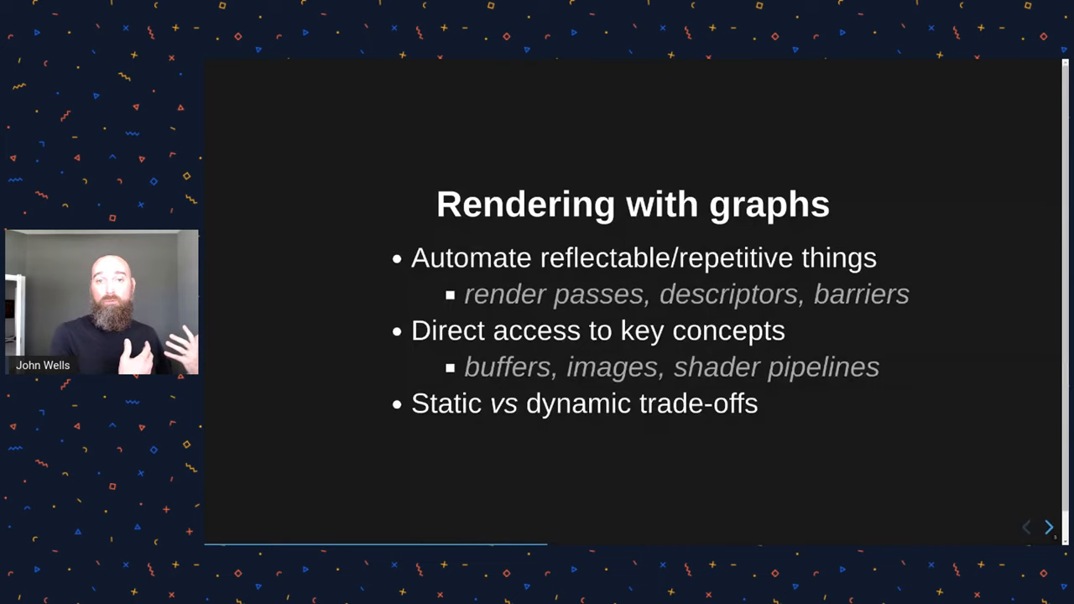
Advance to the diagram linking sky, TLAS, g-buffer and illumination passes into Post FX.
left_click(1048, 527)
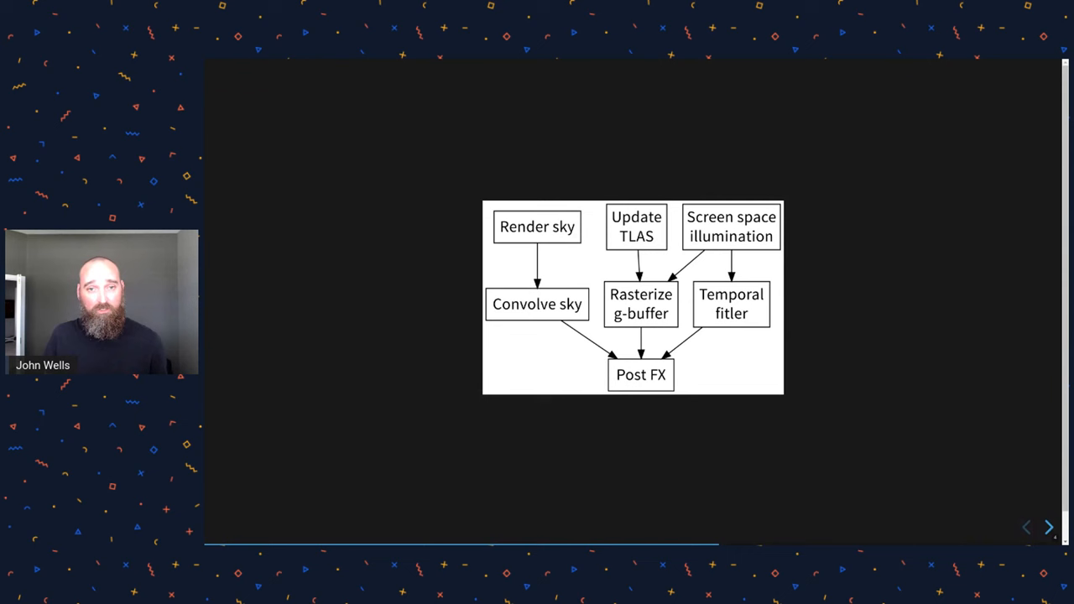
Advance to the slide pairing GLSL descriptor bindings with Rust render_graph pass code.
left_click(1048, 527)
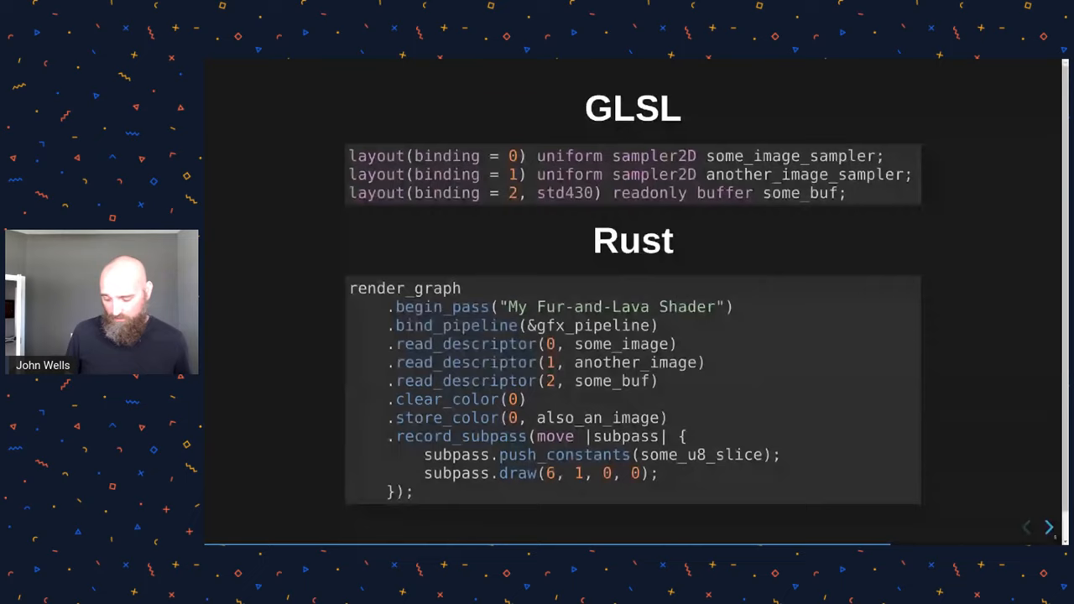
Advance to the closing 'Thank you!' slide with GitHub, Twitter and email links.
left_click(1048, 526)
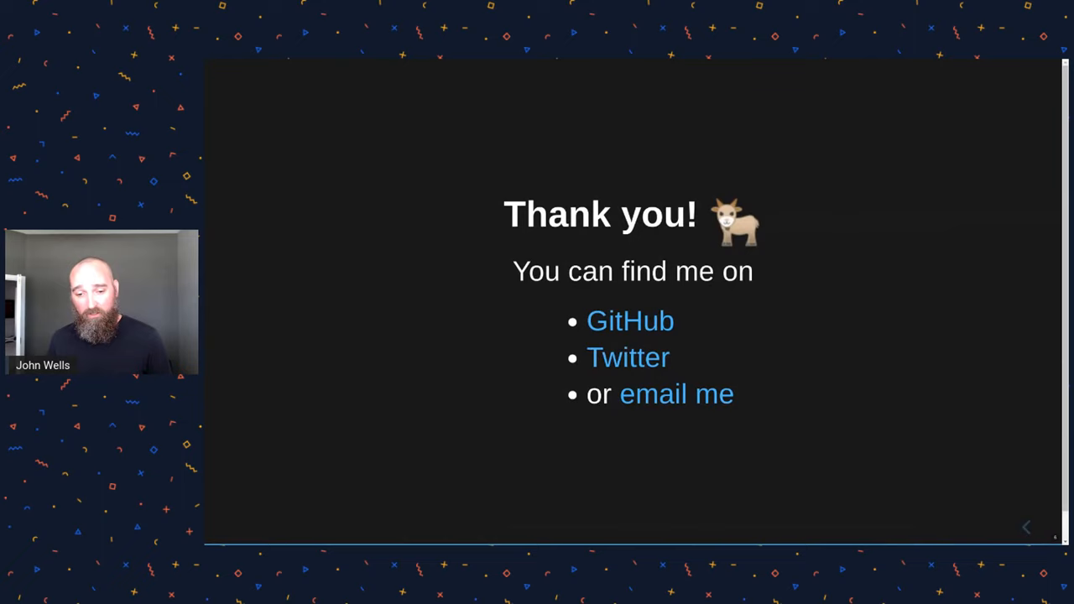